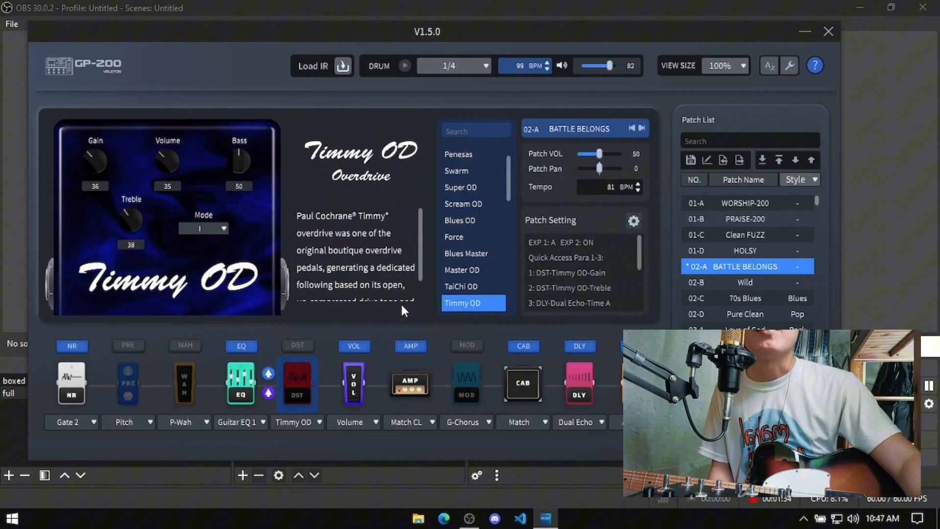
pyautogui.moveTo(791, 75)
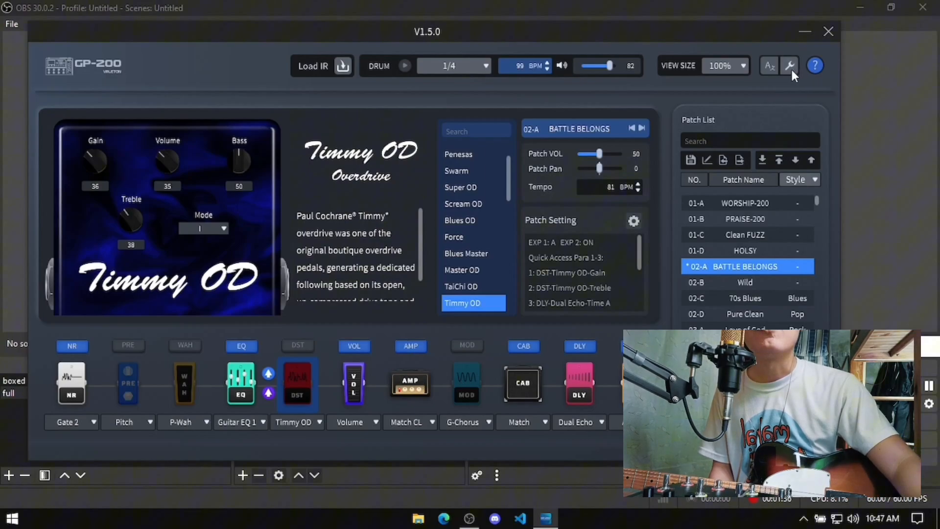
# Step: Open Settings and view the Global EQ page with its low-cut, four bands and high-cut
pyautogui.click(790, 65)
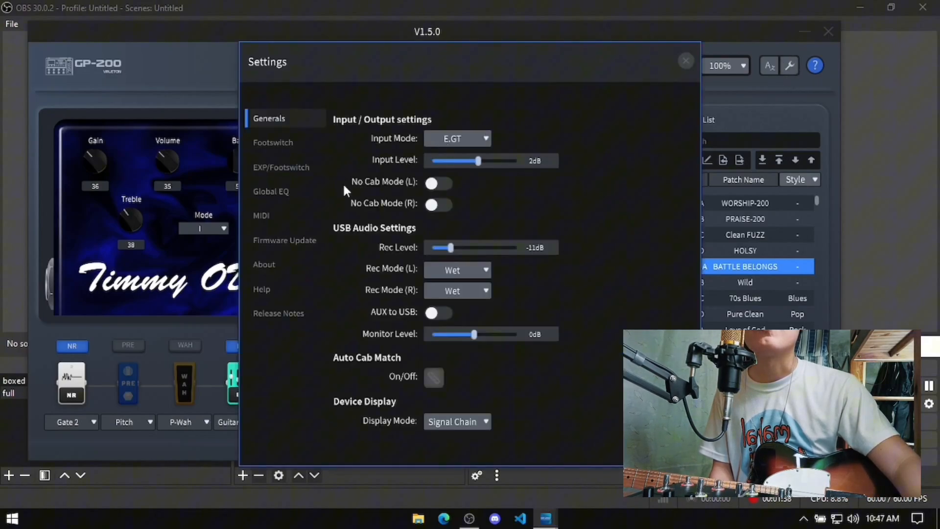
pyautogui.click(270, 191)
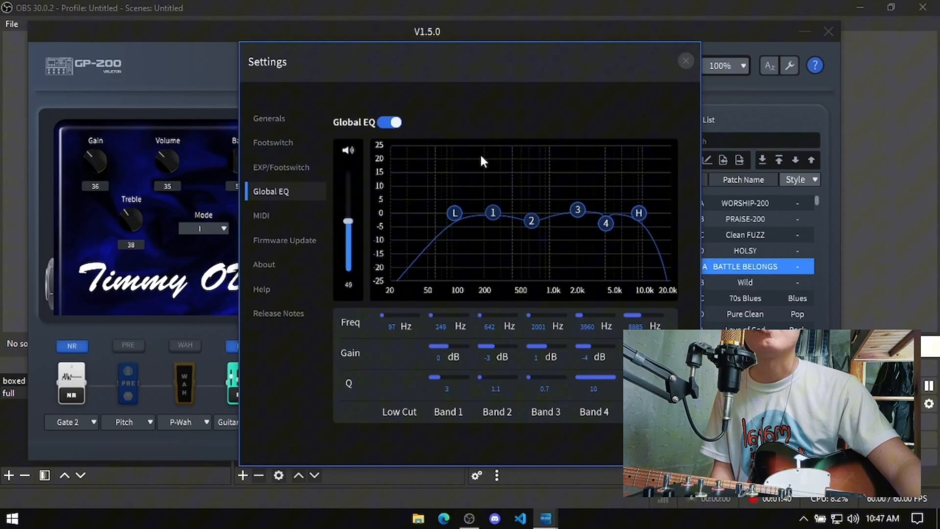
pyautogui.moveTo(438, 226)
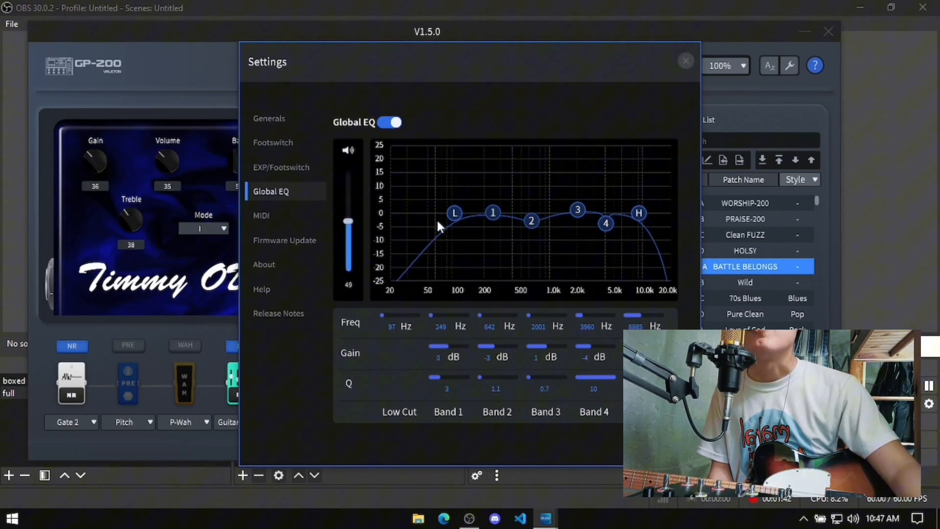
pyautogui.moveTo(596, 412)
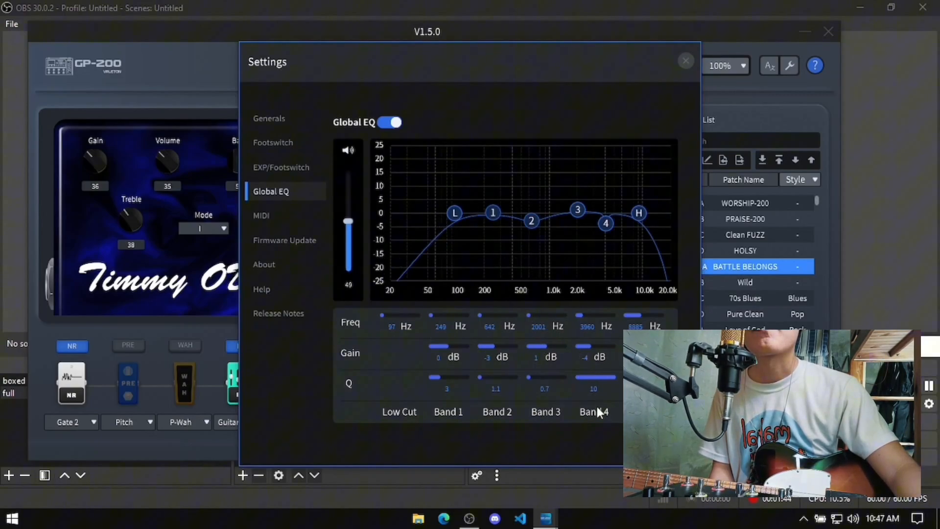
pyautogui.moveTo(623, 193)
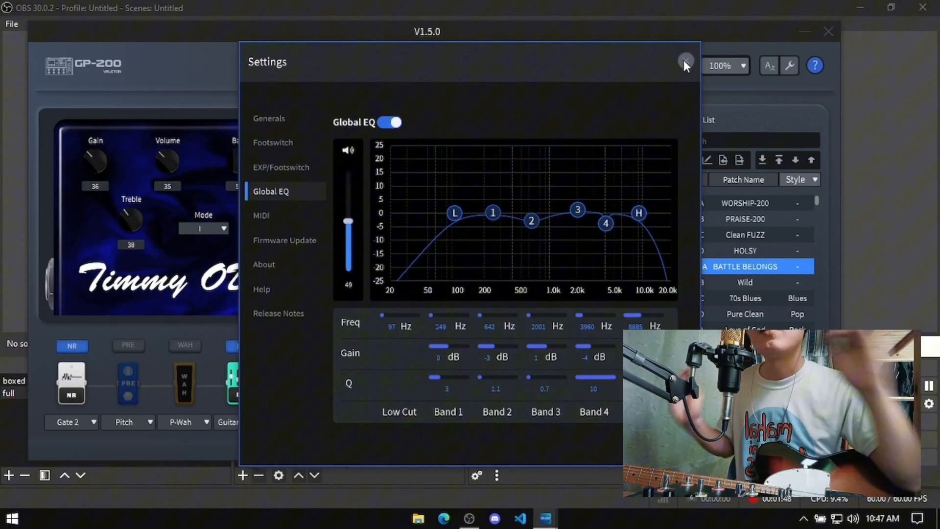
# Step: Close the Settings window to return to the Battle Belongs patch
pyautogui.click(686, 63)
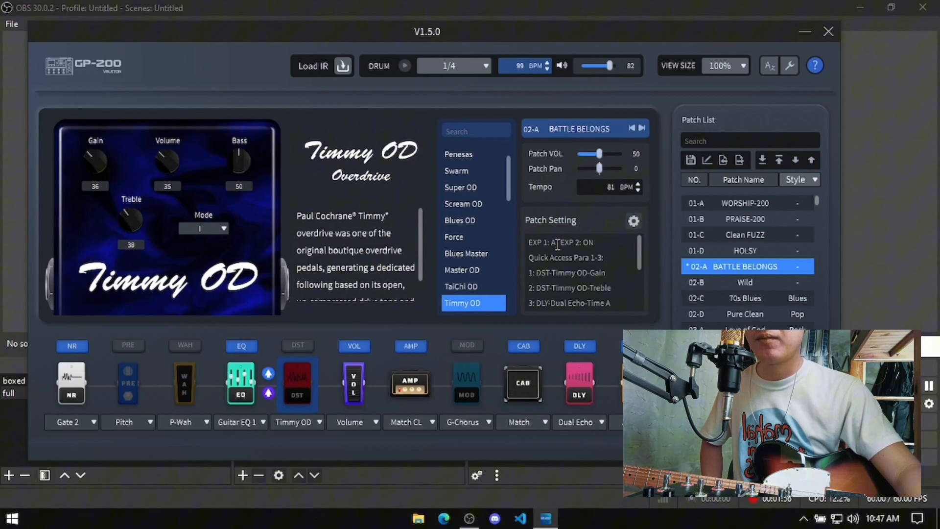
pyautogui.moveTo(557, 377)
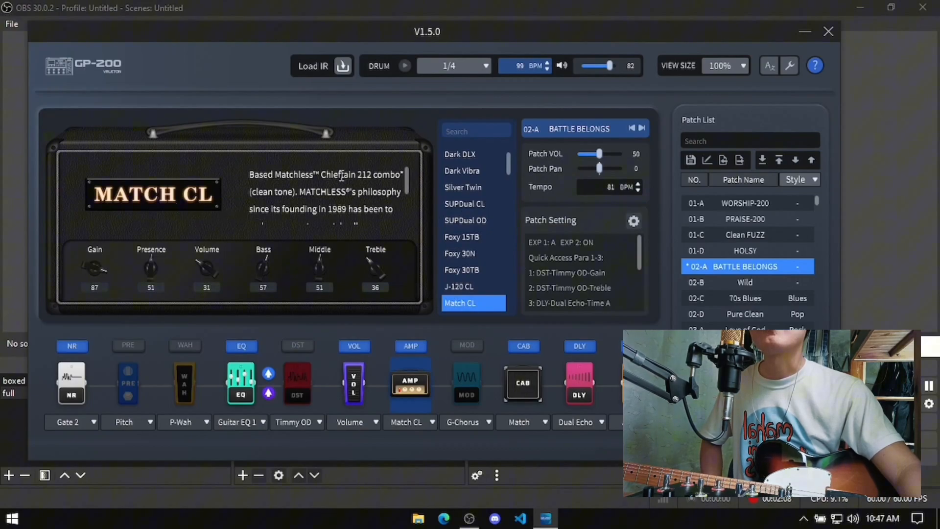
pyautogui.moveTo(506, 391)
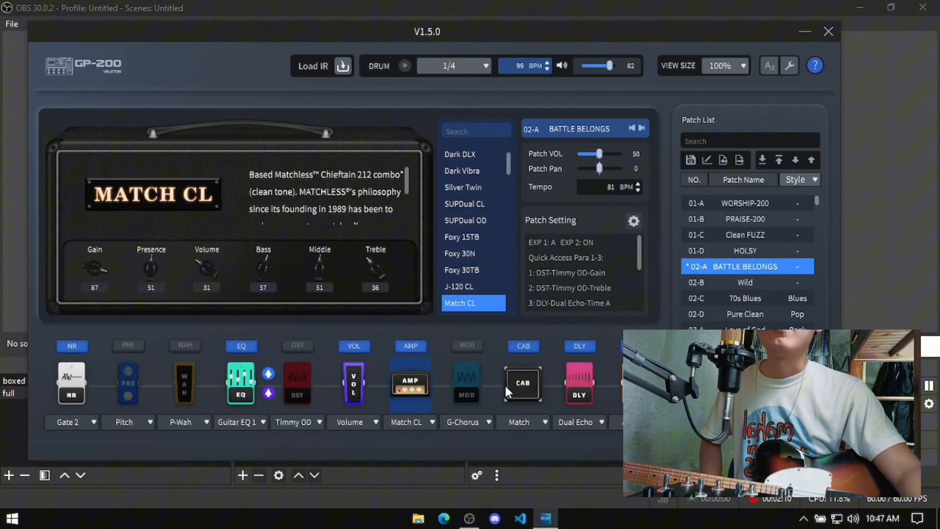
pyautogui.moveTo(517, 390)
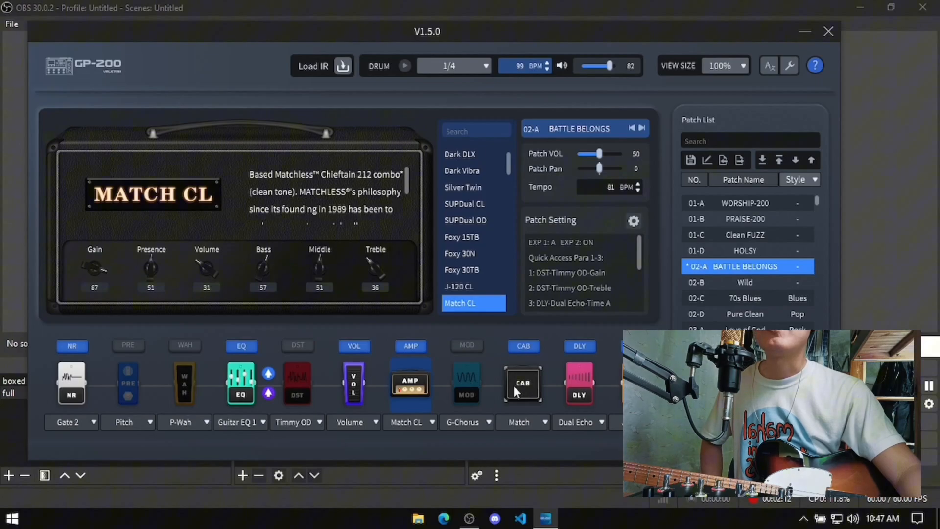
# Step: Display the Match 2x12 cabinet block with its low cut, high cut and volume
pyautogui.click(522, 384)
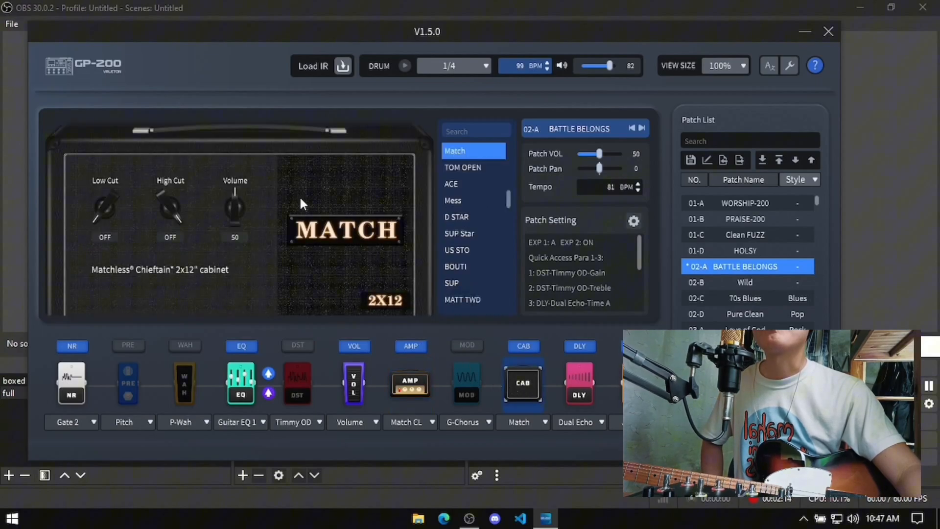
pyautogui.moveTo(293, 219)
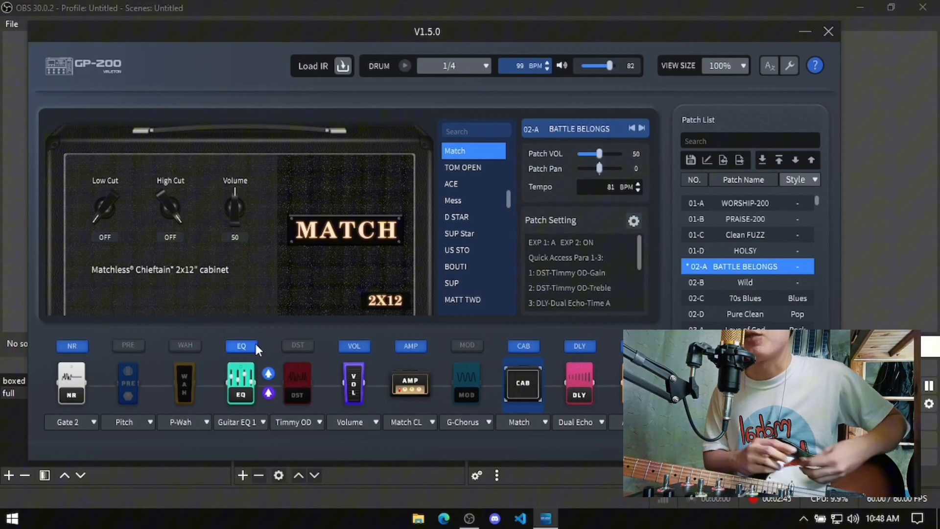
pyautogui.moveTo(726, 124)
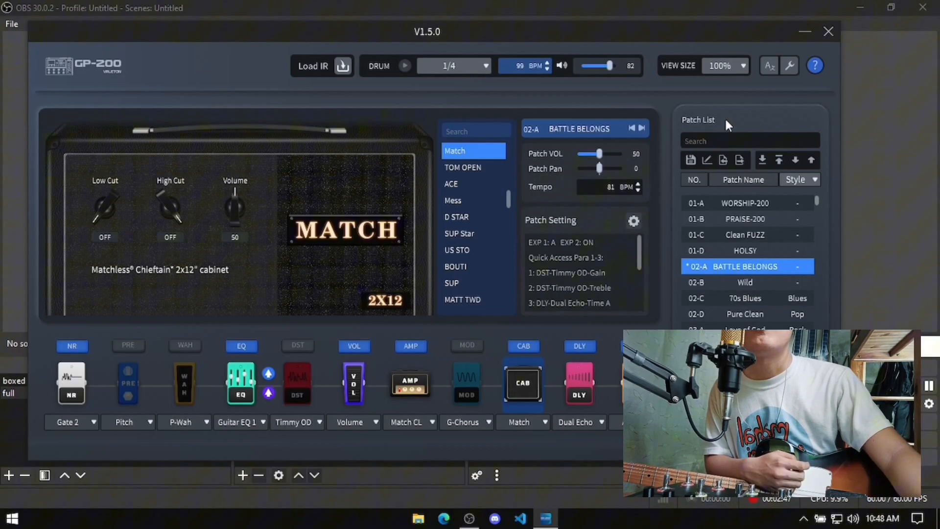
pyautogui.click(789, 65)
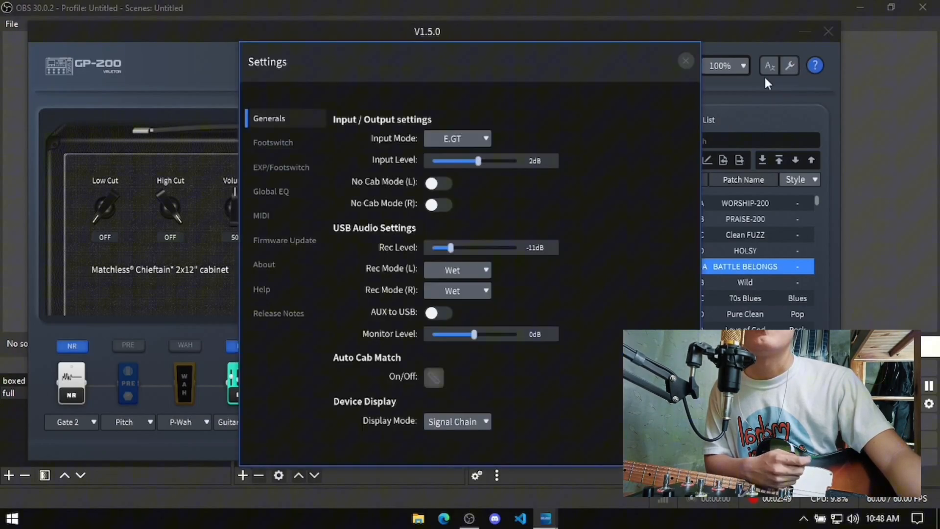
pyautogui.click(273, 142)
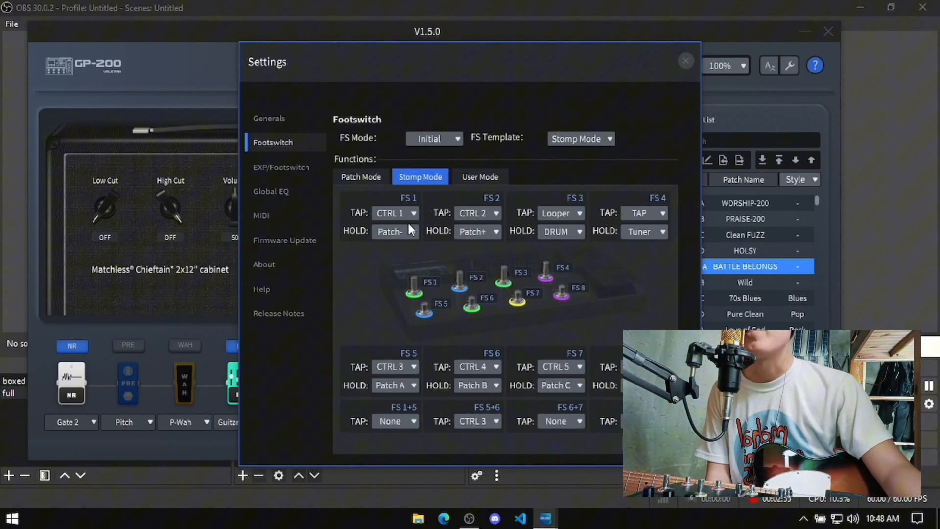
pyautogui.moveTo(483, 221)
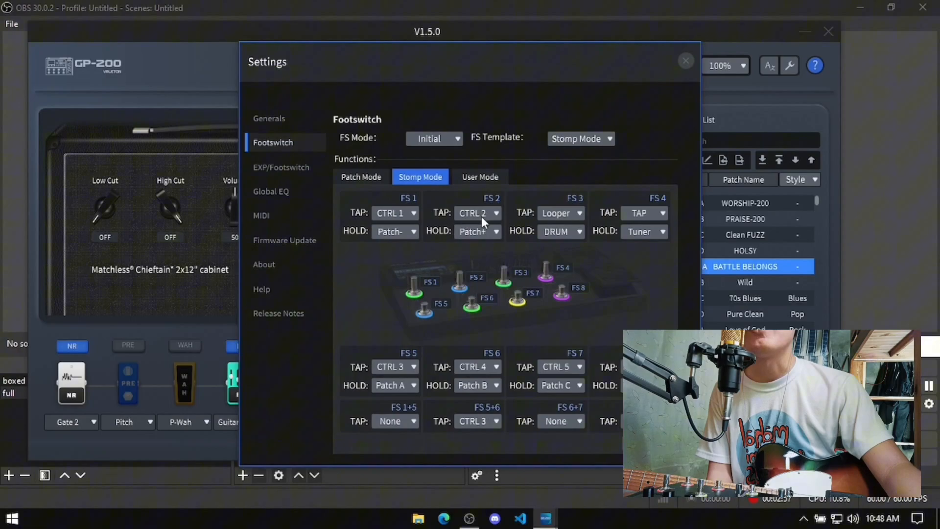
pyautogui.moveTo(554, 214)
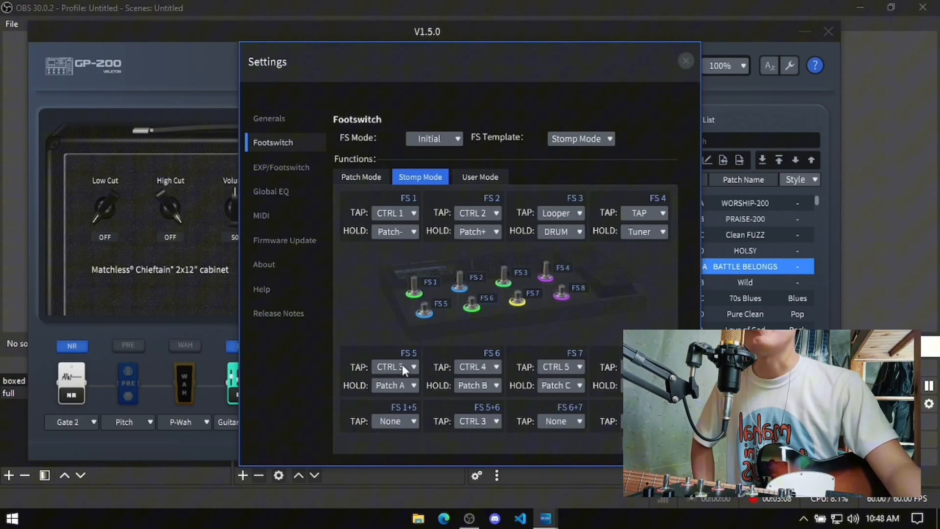
pyautogui.click(395, 366)
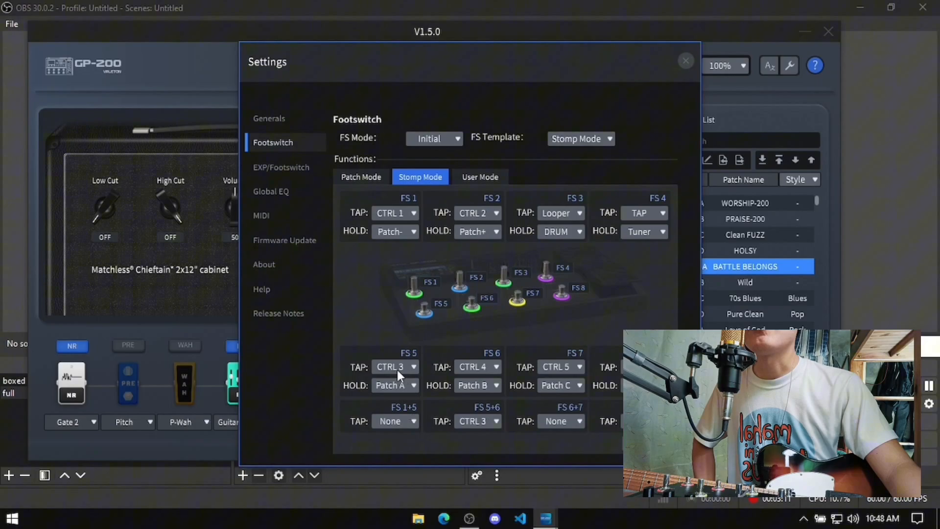
pyautogui.moveTo(401, 380)
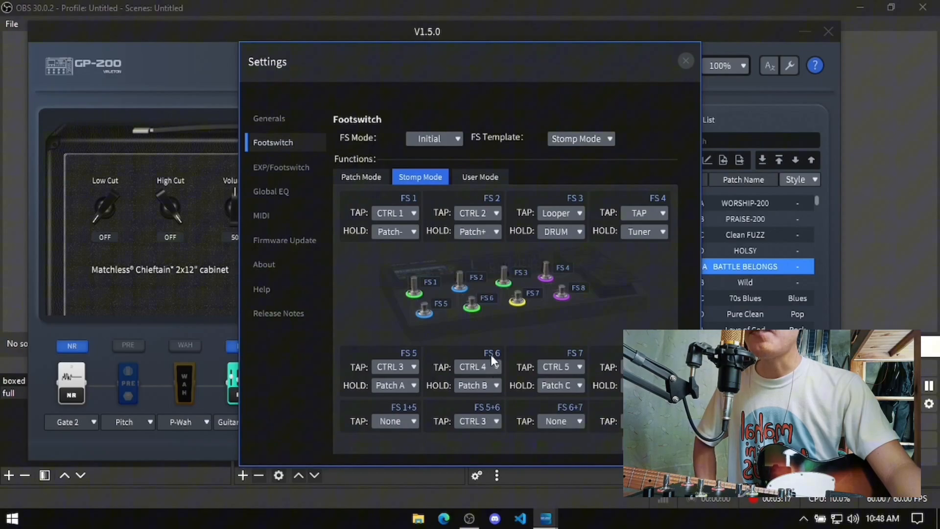
pyautogui.moveTo(596, 377)
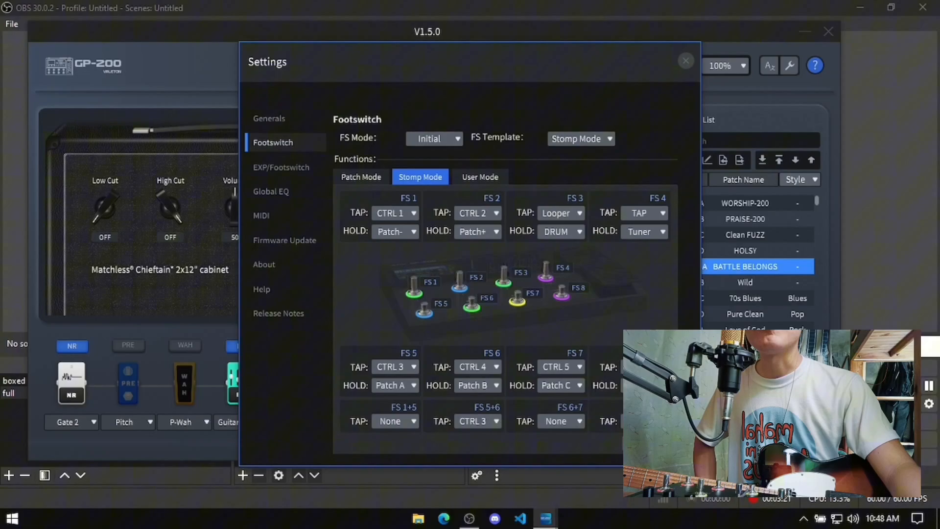
pyautogui.moveTo(647, 316)
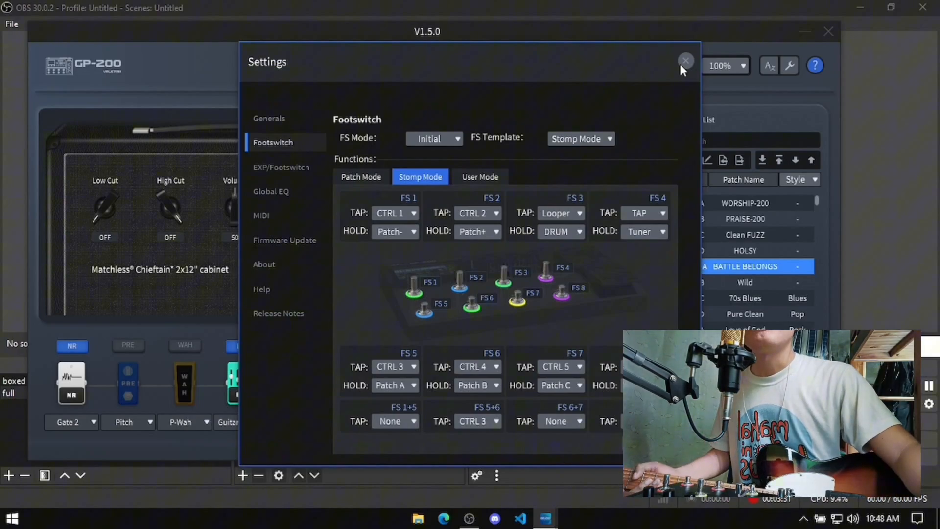
# Step: Close footswitch settings and toggle blocks, leaving Timmy OD off and G-Chorus on
pyautogui.click(685, 61)
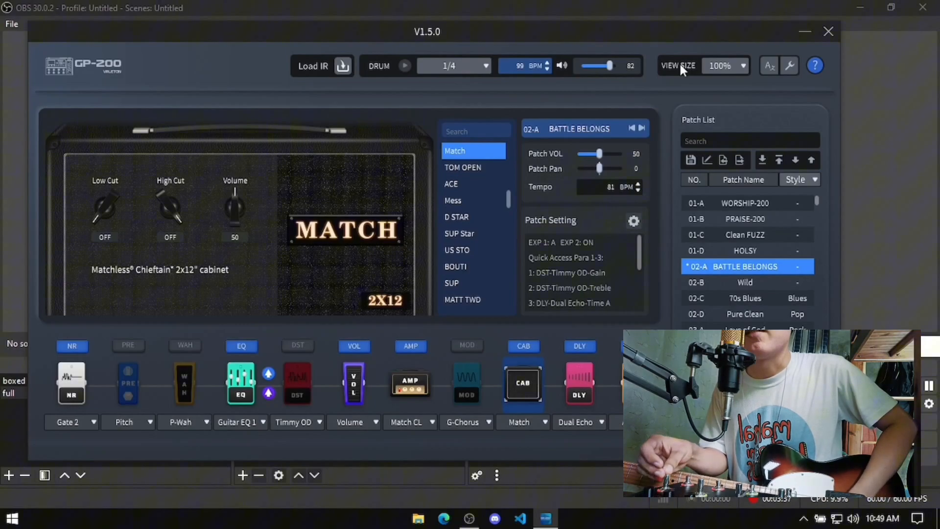
pyautogui.click(297, 345)
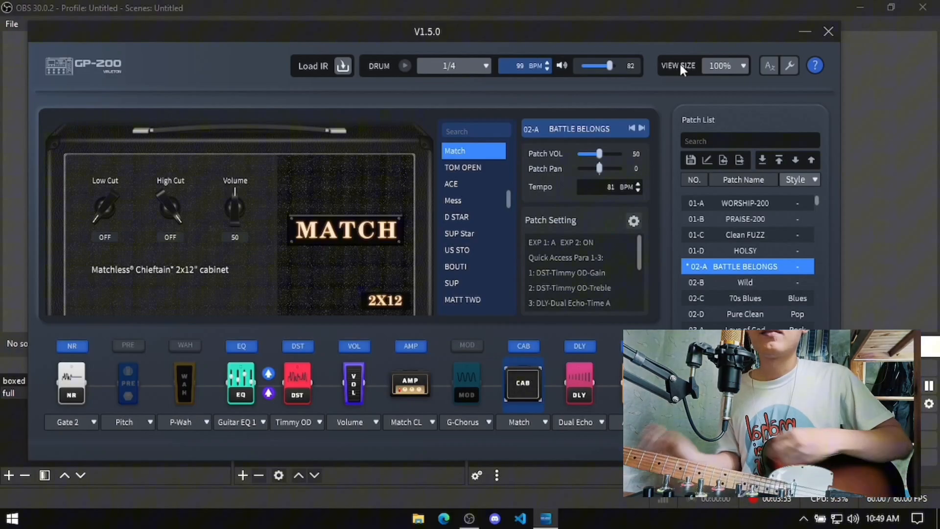
pyautogui.moveTo(433, 239)
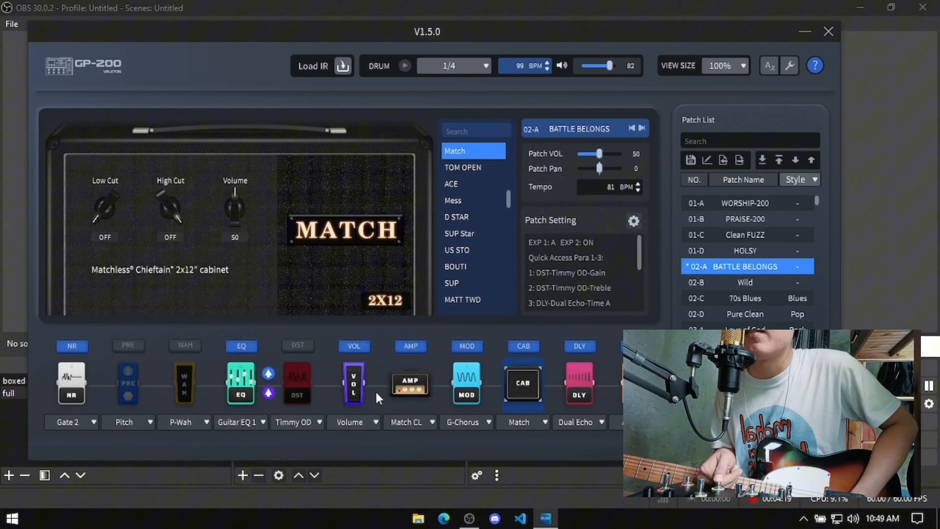
pyautogui.click(466, 346)
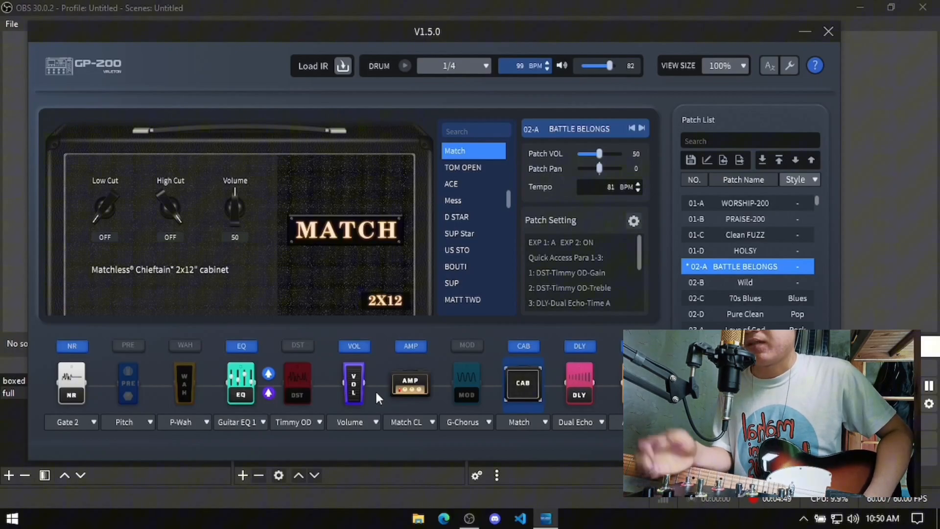
pyautogui.click(297, 346)
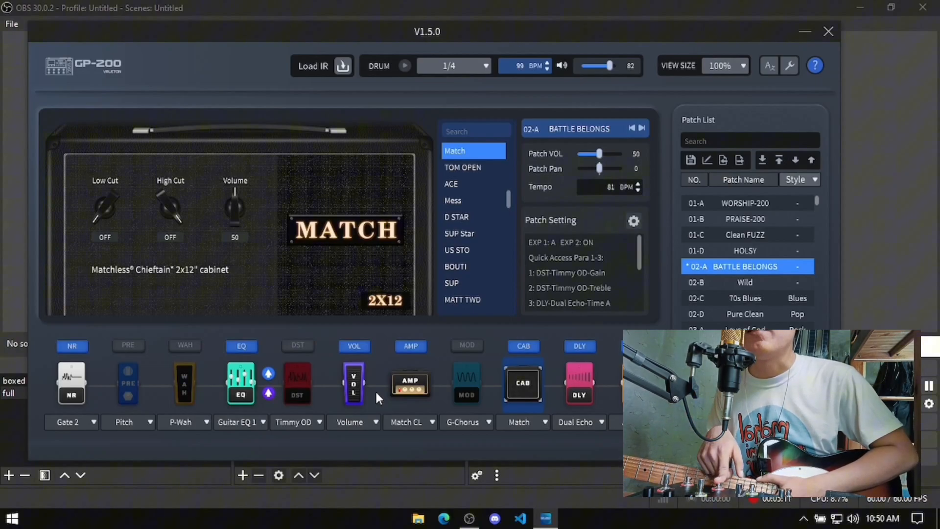
pyautogui.click(465, 384)
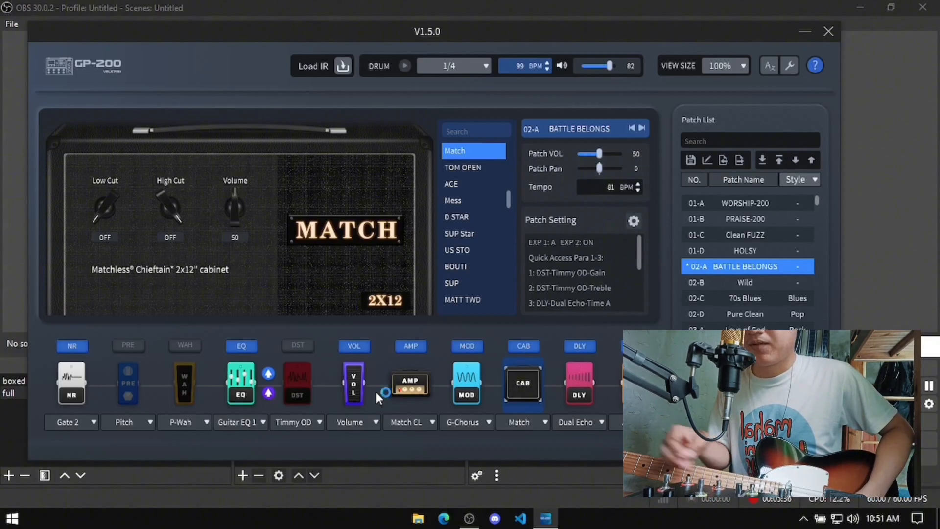
# Step: Switch the PRE Pitch block on, with G-Chorus and Timmy OD both off
pyautogui.click(467, 346)
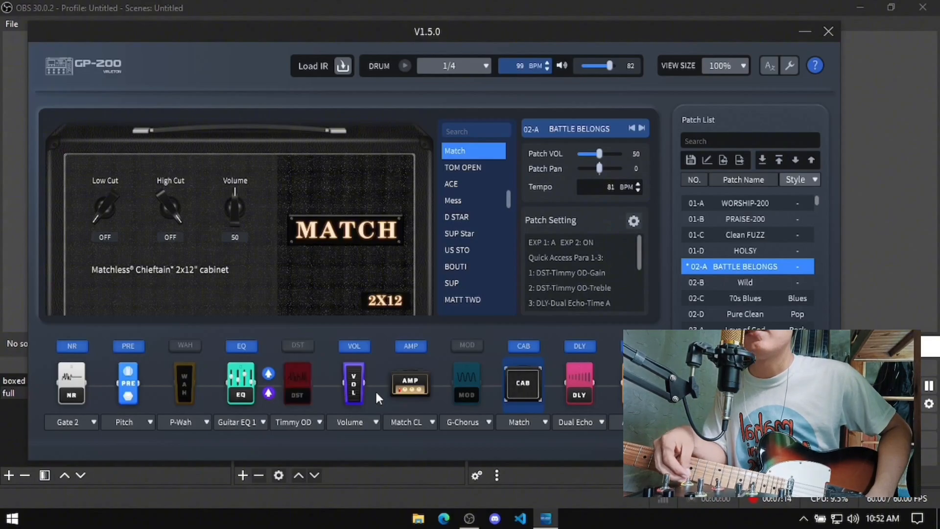
# Step: Toggle Pitch off and Timmy OD overdrive on, keeping G-Chorus off
pyautogui.click(127, 346)
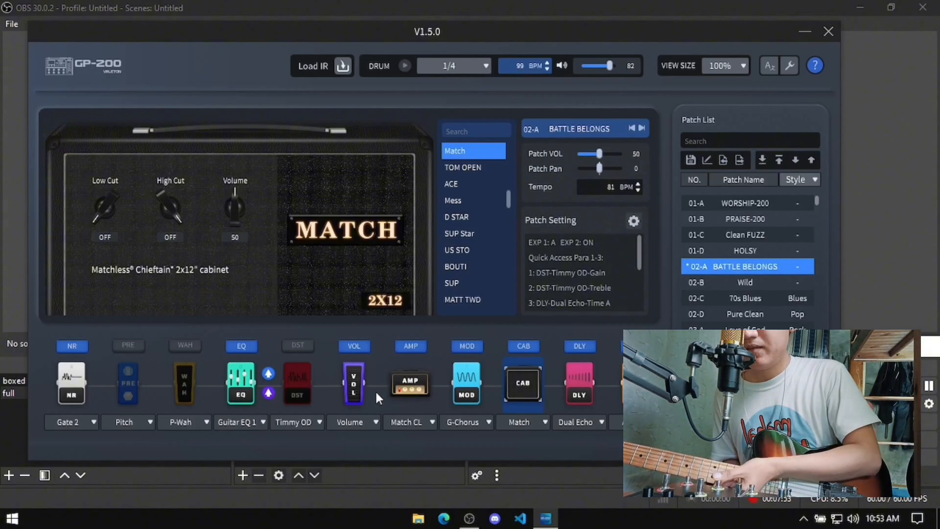
pyautogui.click(466, 346)
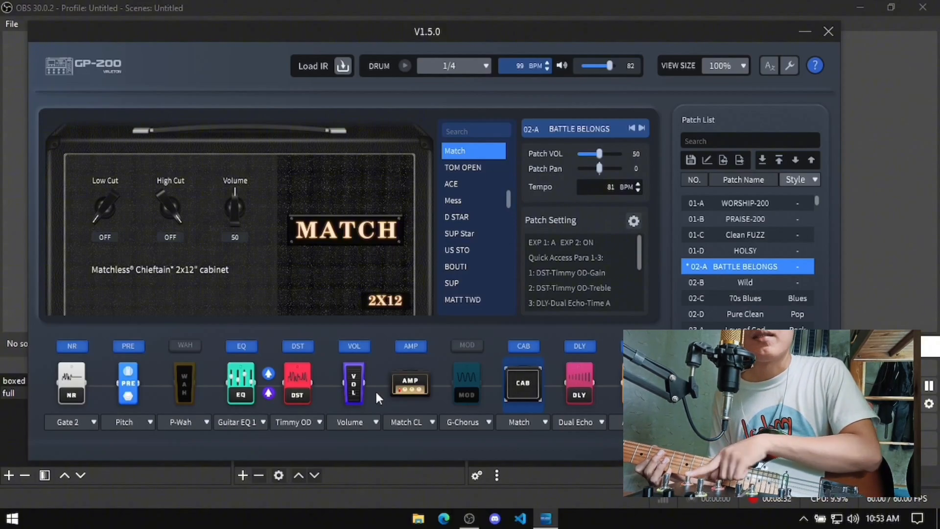
pyautogui.click(128, 383)
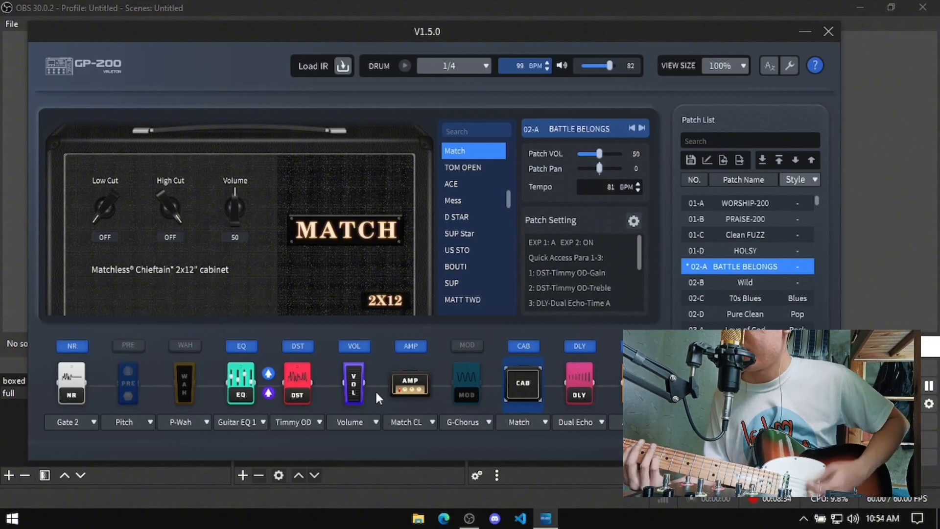